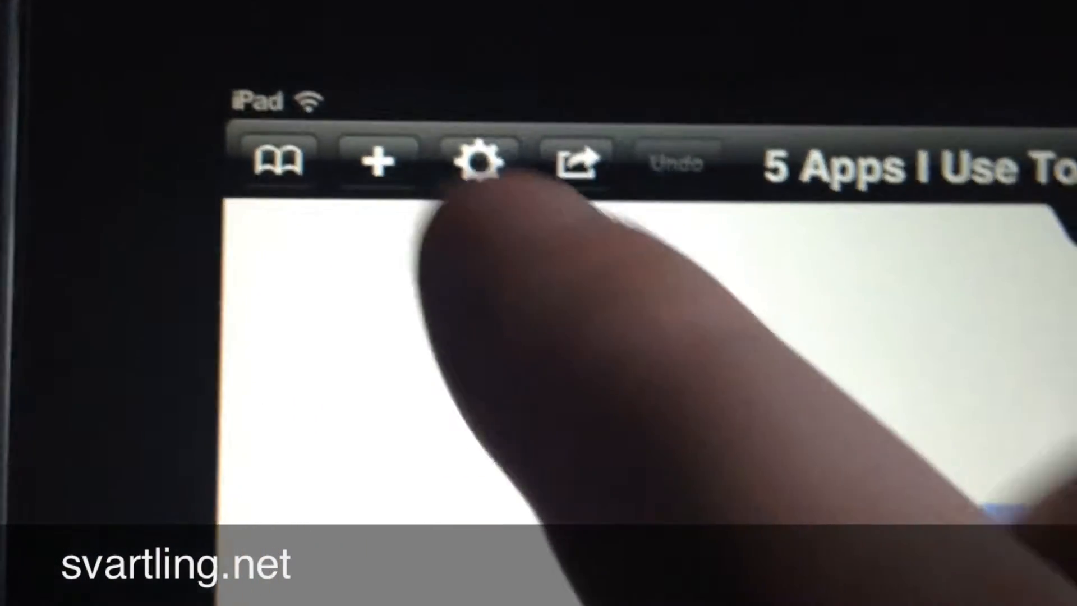
- Create a new map named 'iThouhts' from the New Map dialog
click(371, 159)
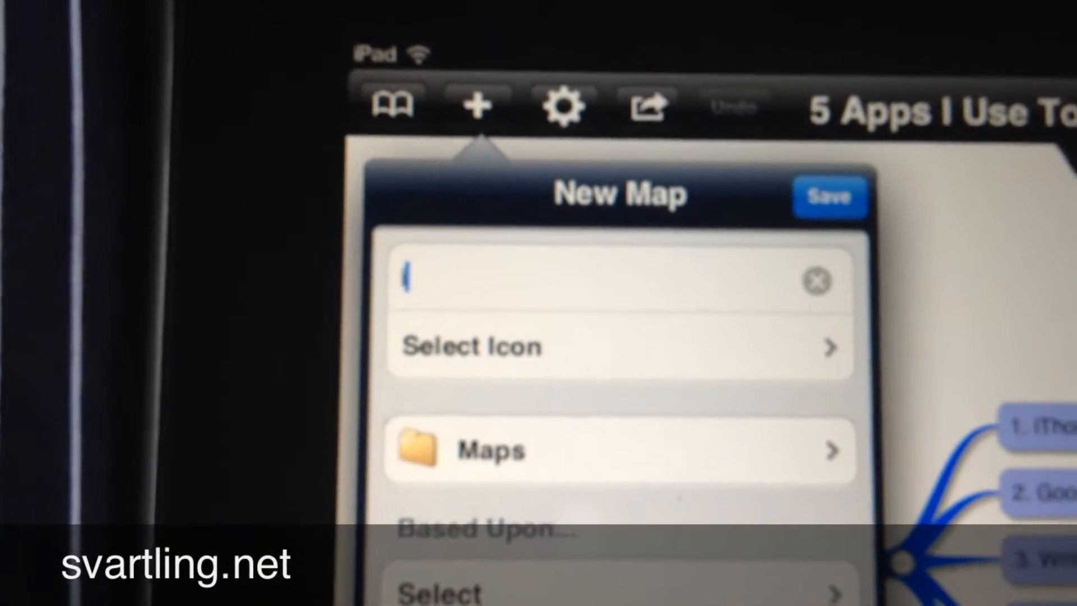
text(iThou)
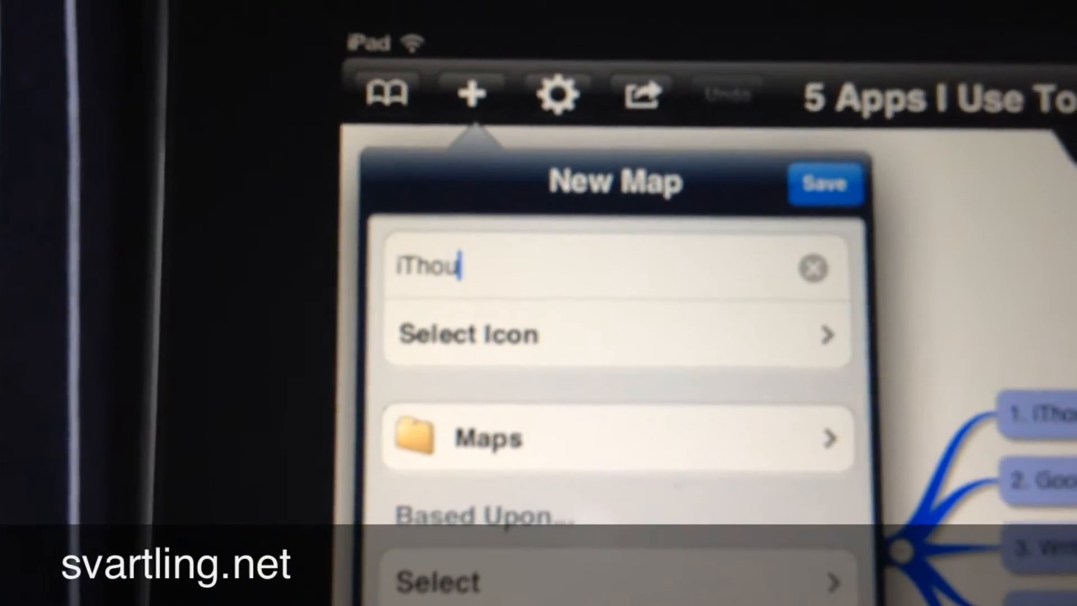
text(hts)
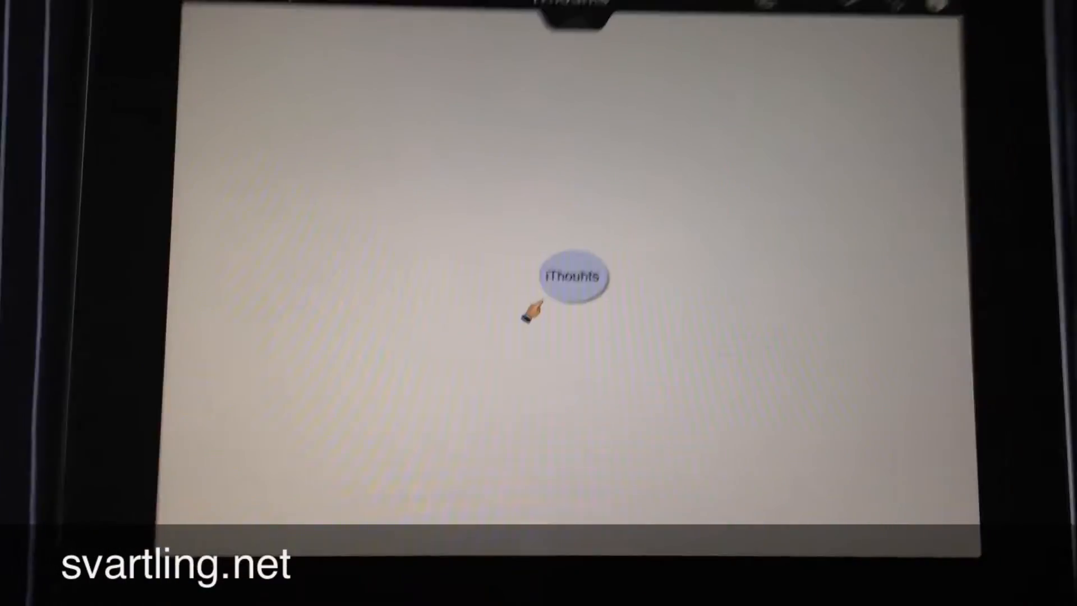
drag(575, 276, 518, 285)
text(Mindmap)
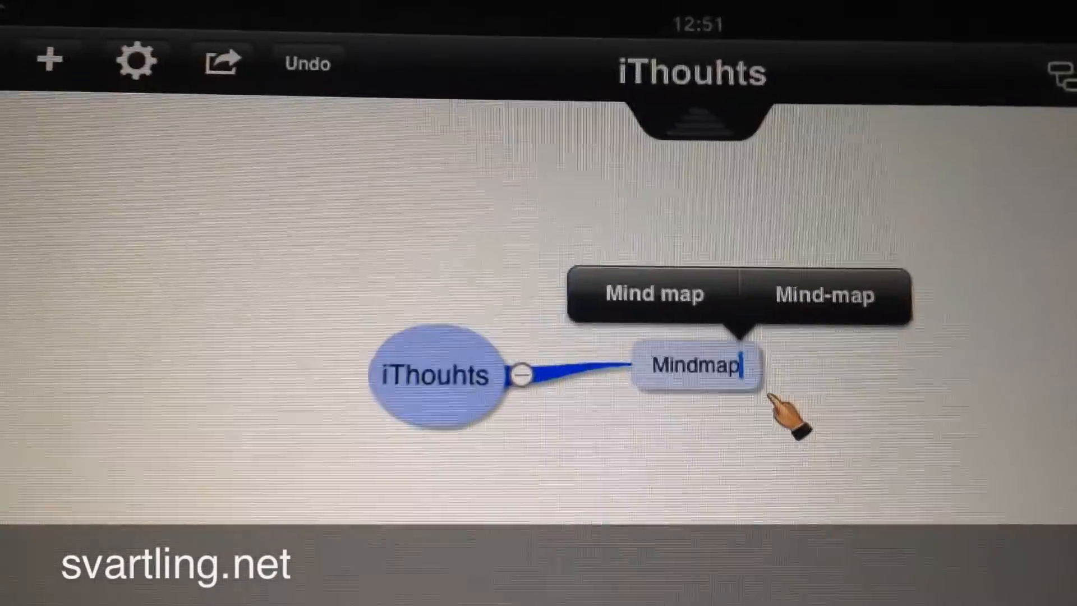
- Add a child topic 'Mindmapping' under the iThouhts central idea
text(ing)
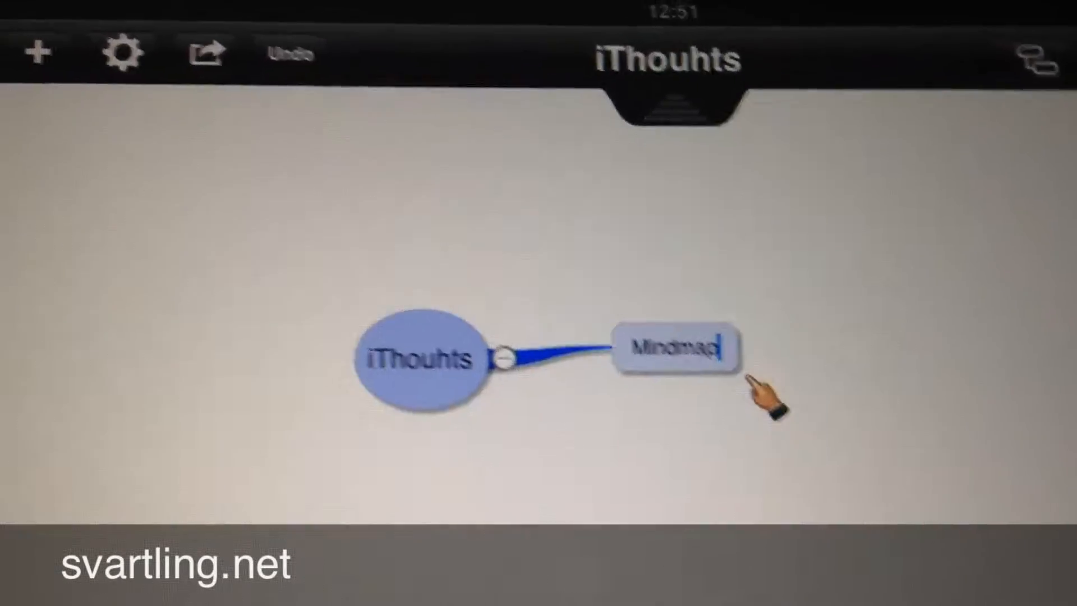
text(Mindmapping)
text(And)
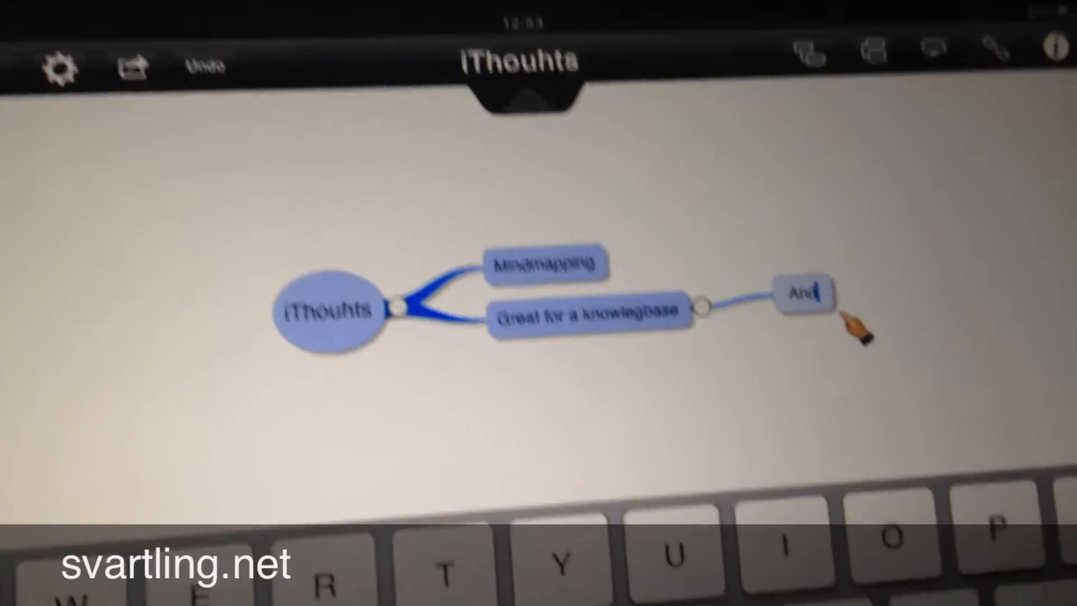
- Add the subtopic 'And much more' beneath 'Great for a knowlegbase'
text(much)
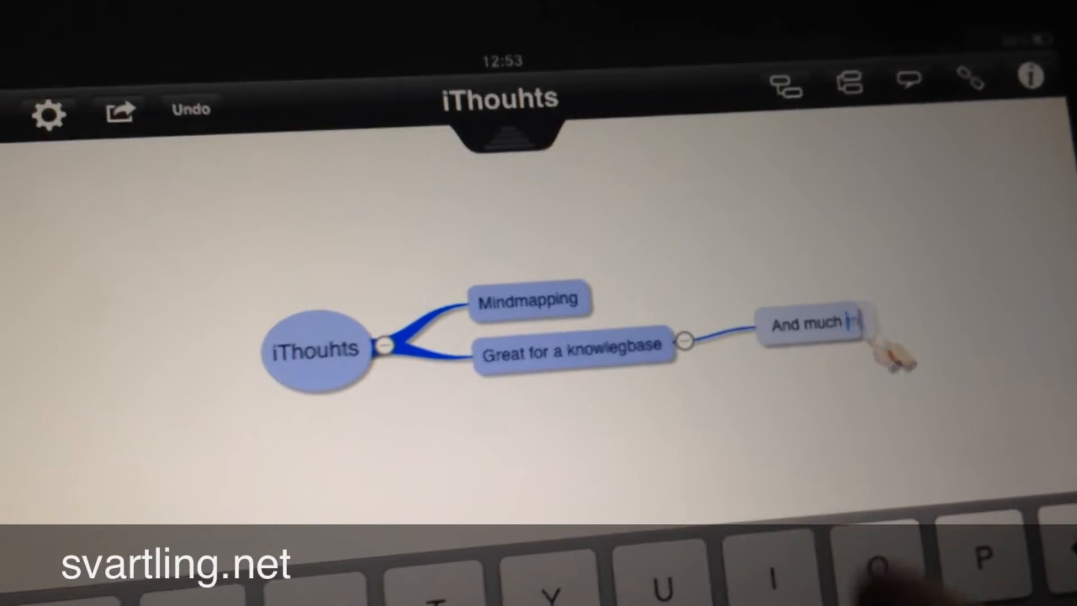
text(more)
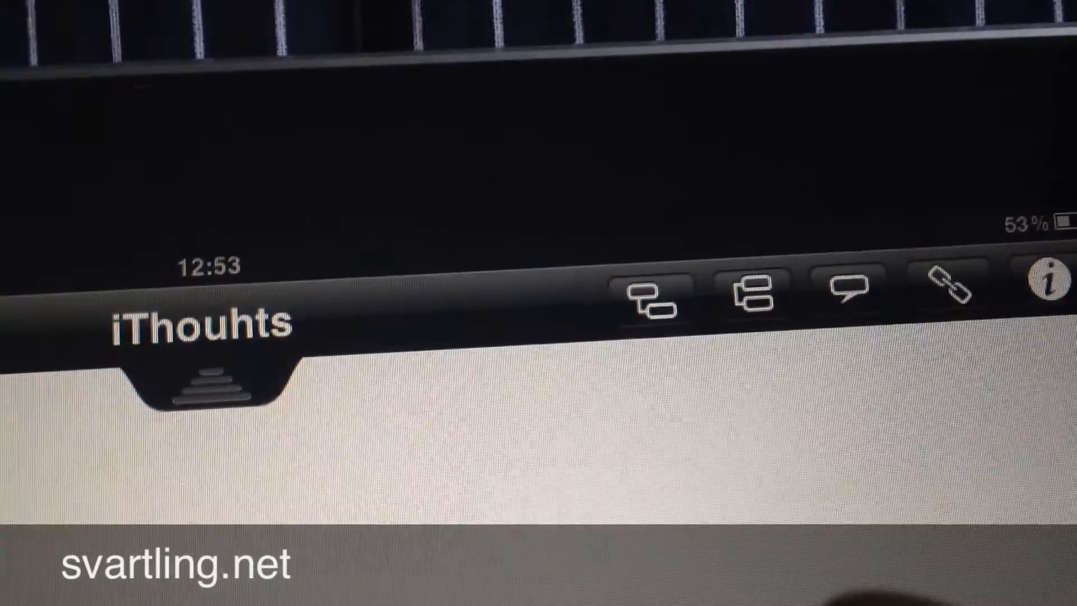
click(646, 288)
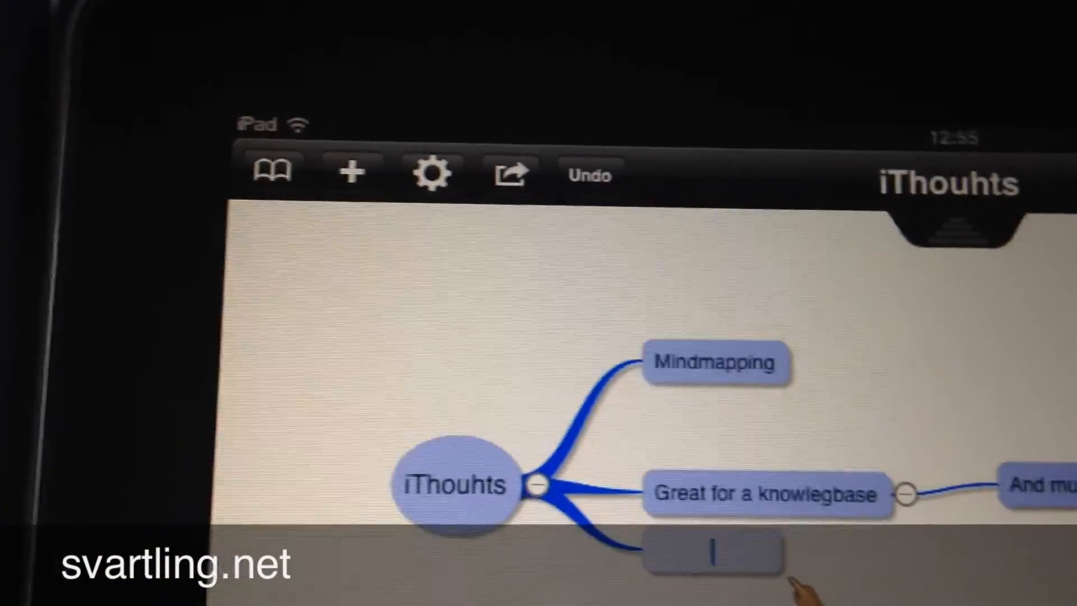
- Add a 'Brainstorming' child topic to the central iThouhts node
text(Brainstorming)
text(What)
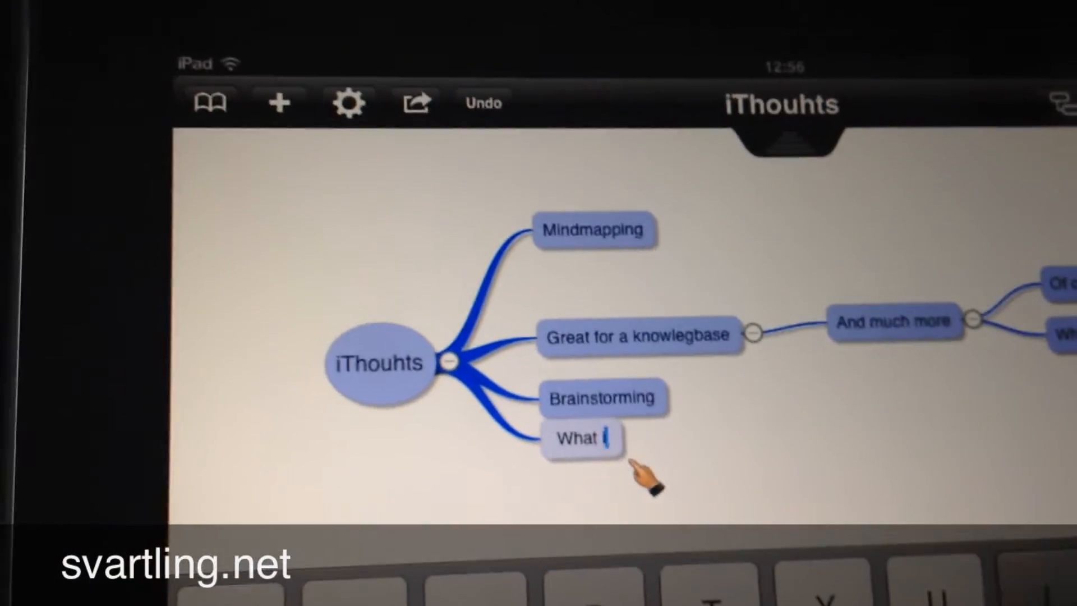
- Add a fourth child topic reading 'What is it good for?'
text(is it good)
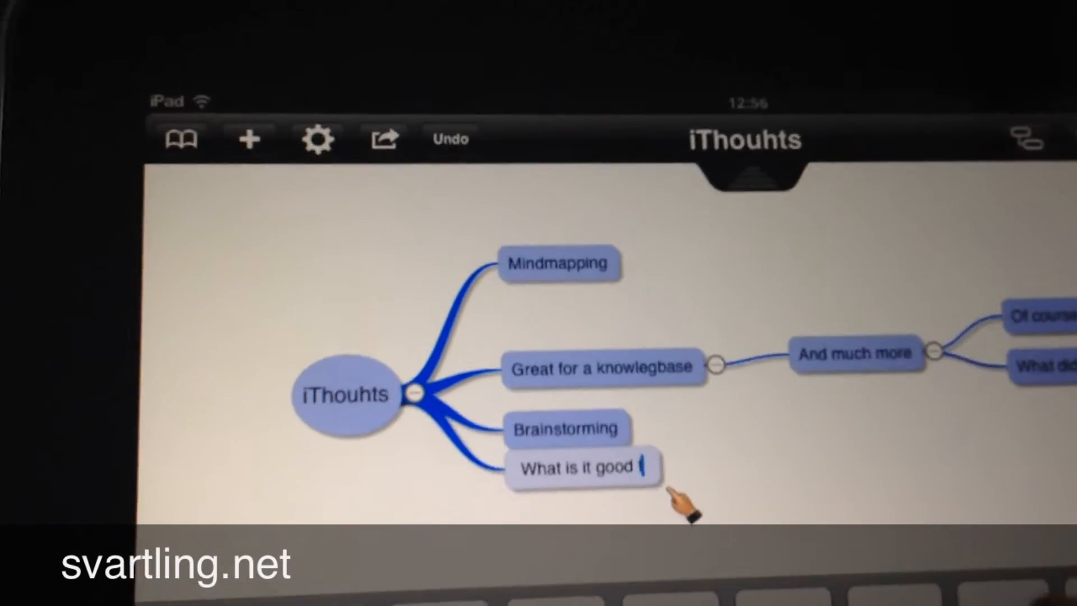
text(for?)
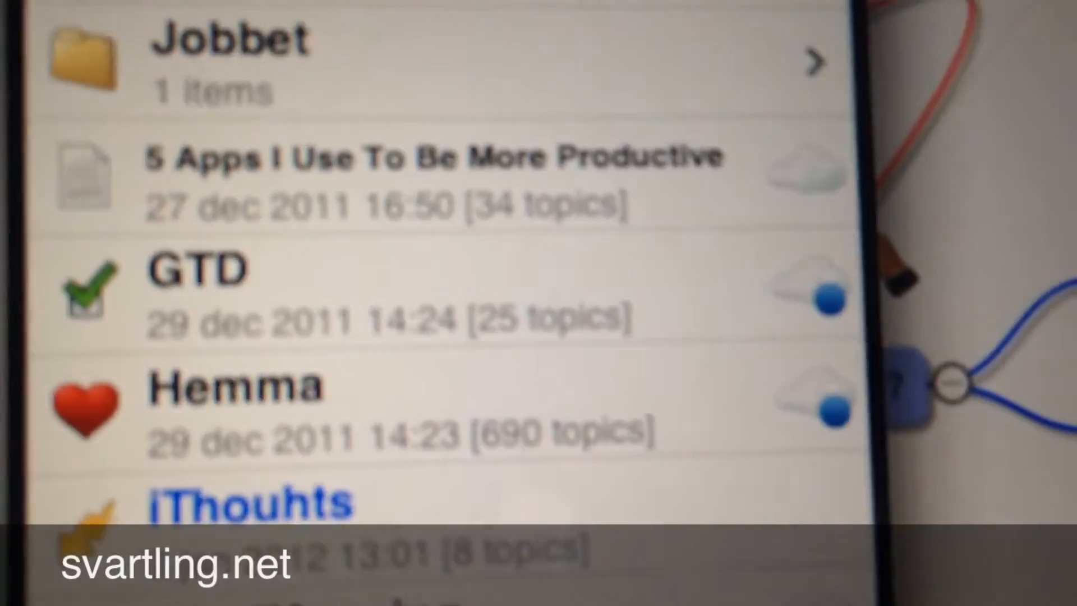
scroll(down, 3)
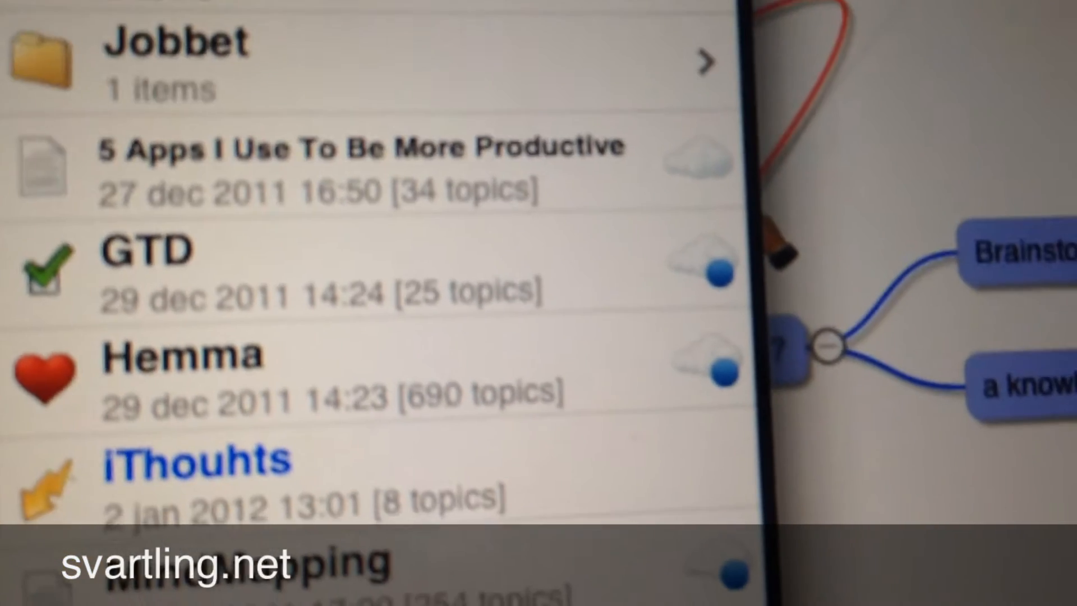
scroll(down, 3)
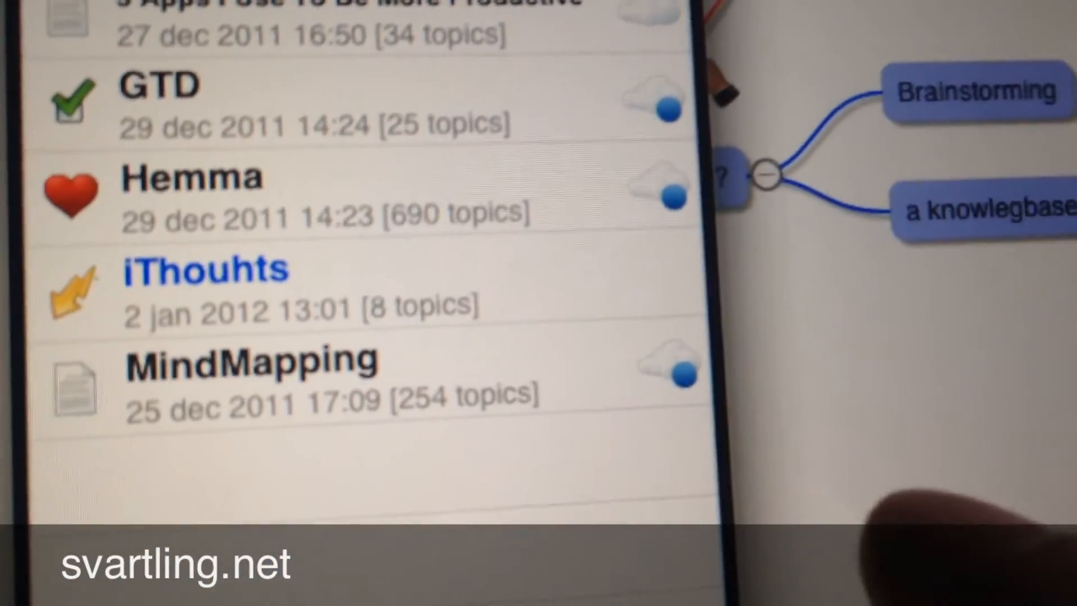
scroll(down, 3)
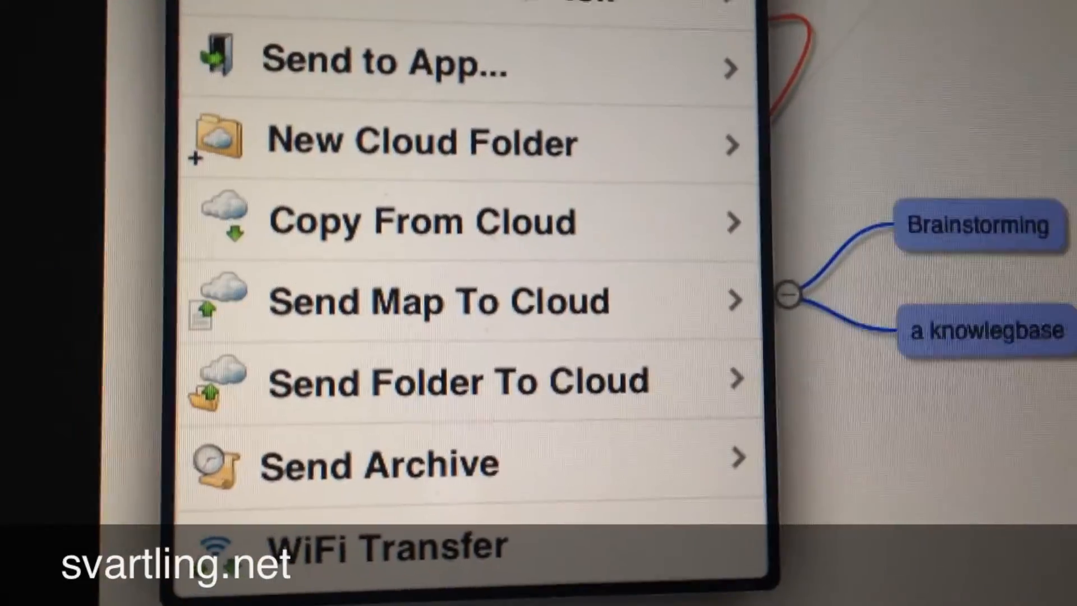
- Scroll the export menu down to the Send Map To Cloud option
scroll(down, 3)
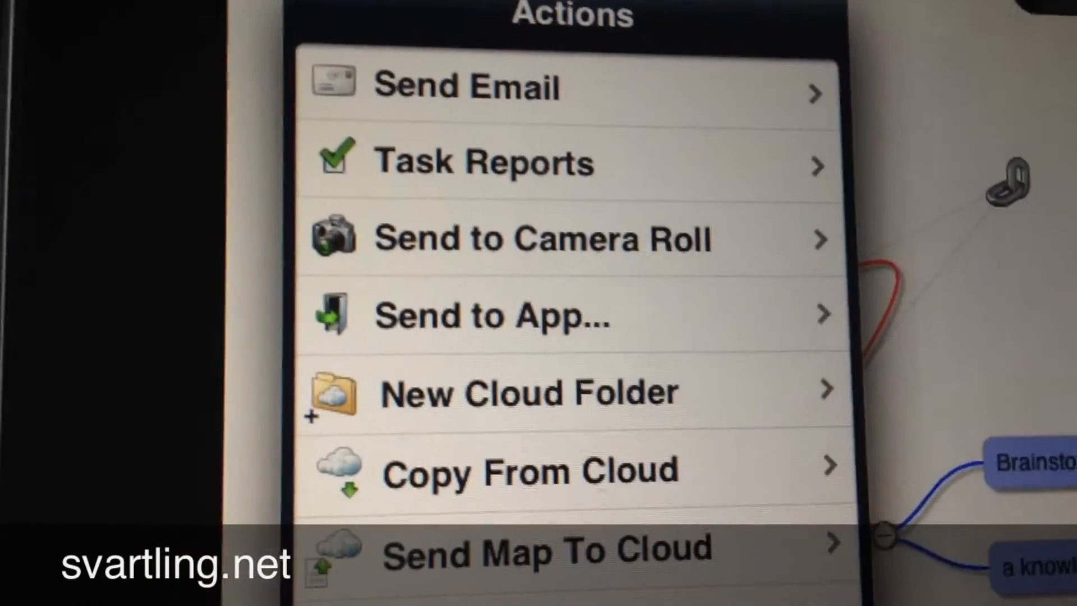
scroll(down, 3)
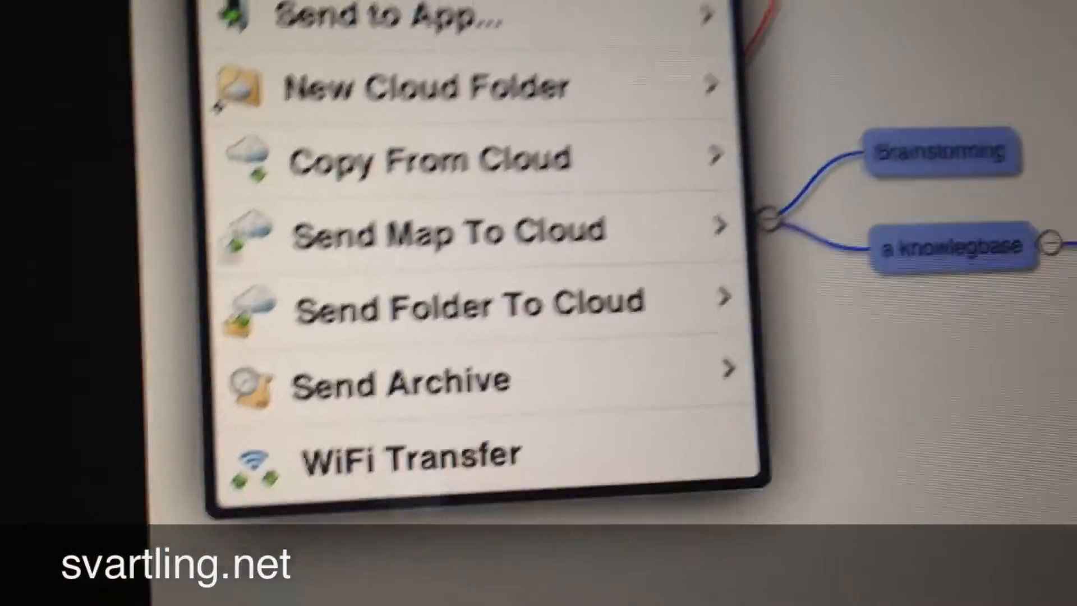
scroll(down, 3)
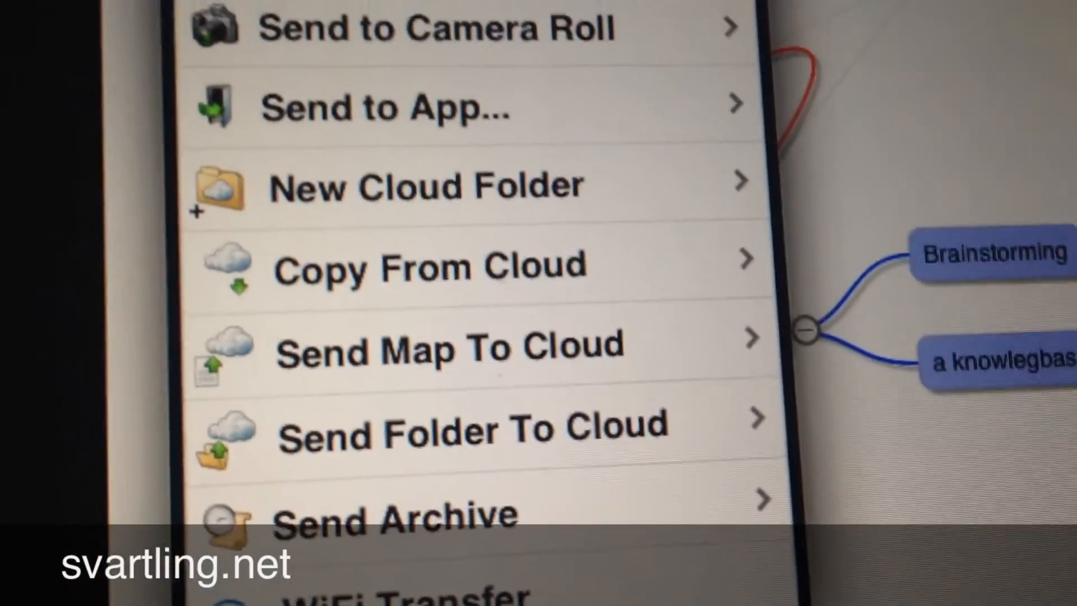
scroll(down, 3)
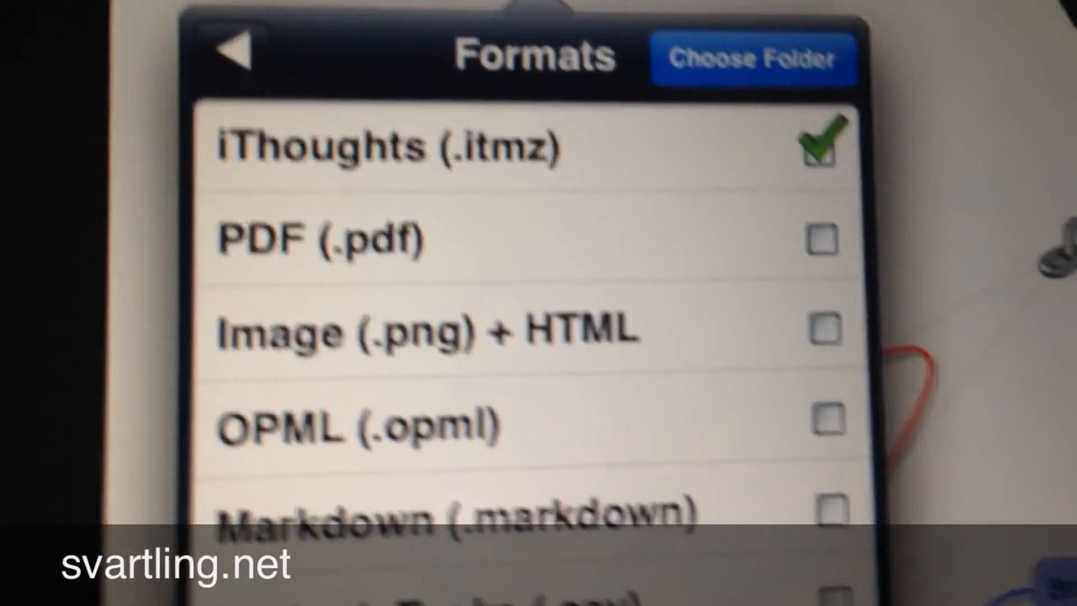
- Tick the iThoughts, Freemind and Mindmanager formats and proceed to choose a folder
scroll(down, 3)
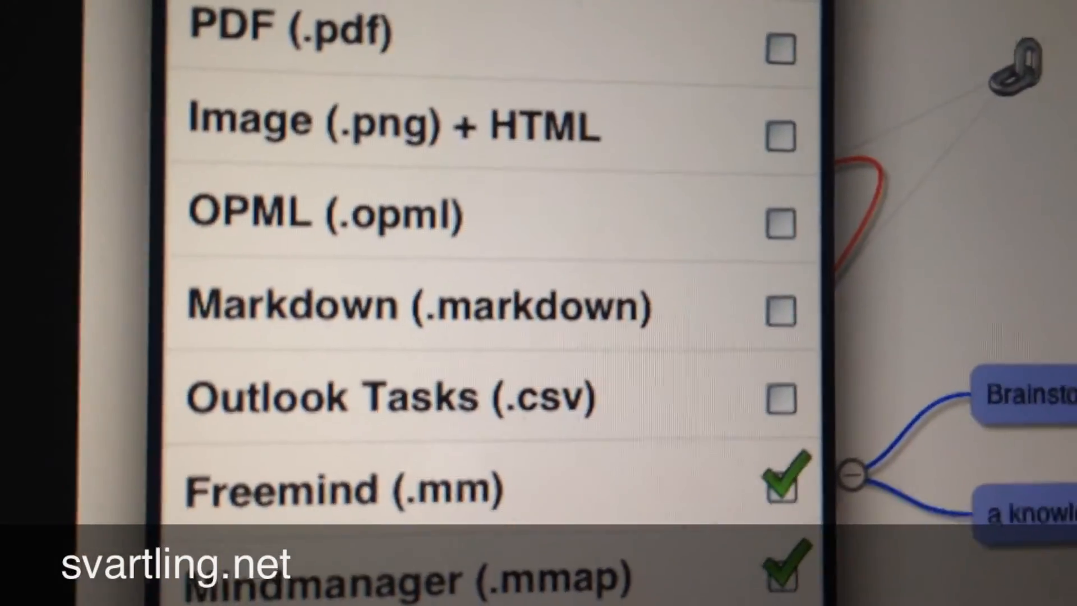
scroll(down, 3)
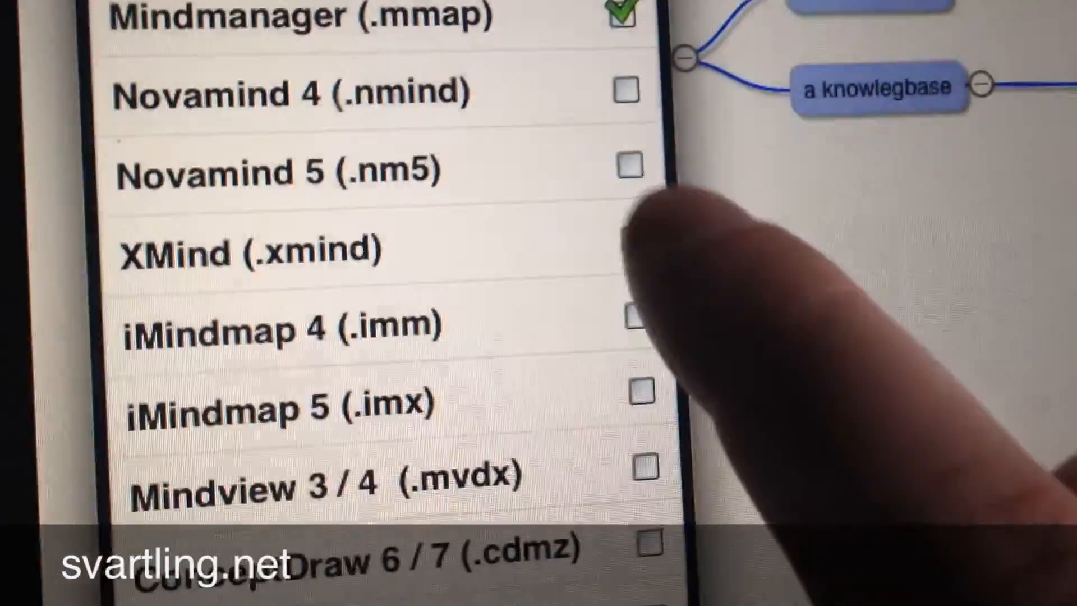
click(627, 250)
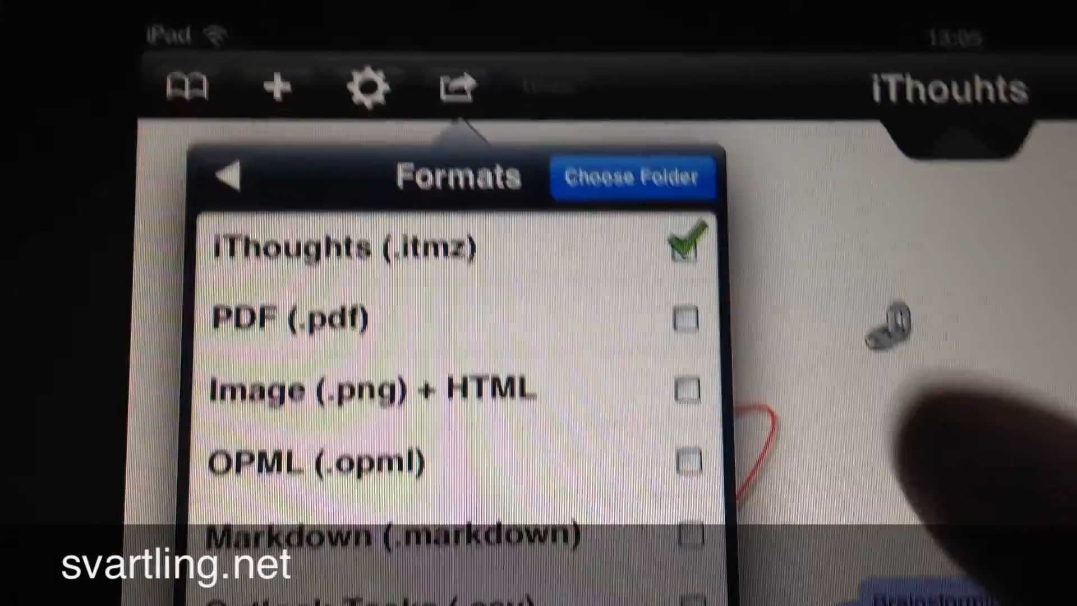
click(632, 177)
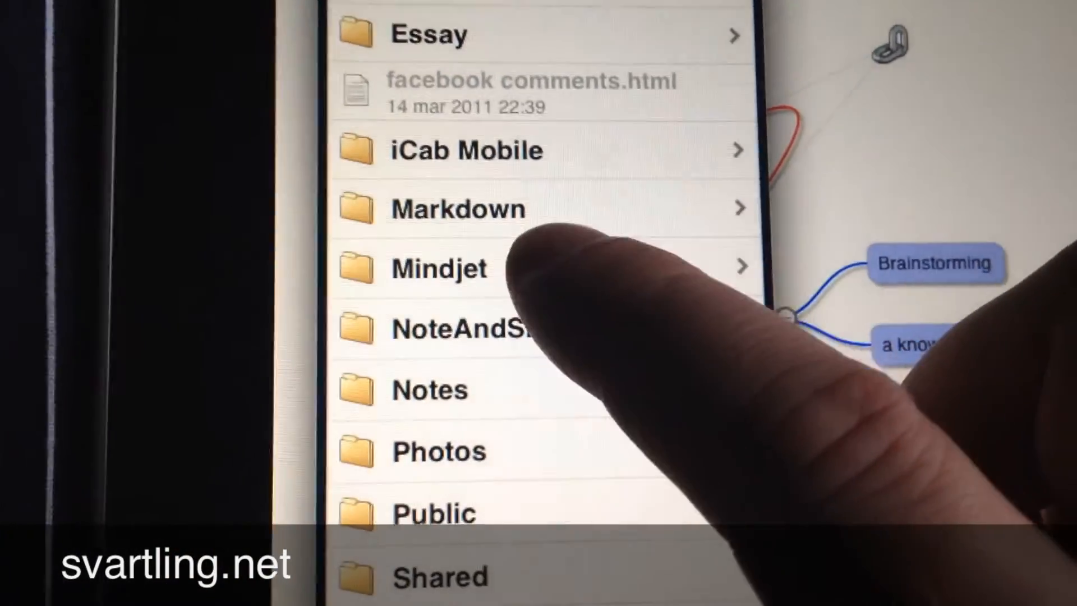
- Select the Dropbox destination folder for the exported map files
click(439, 267)
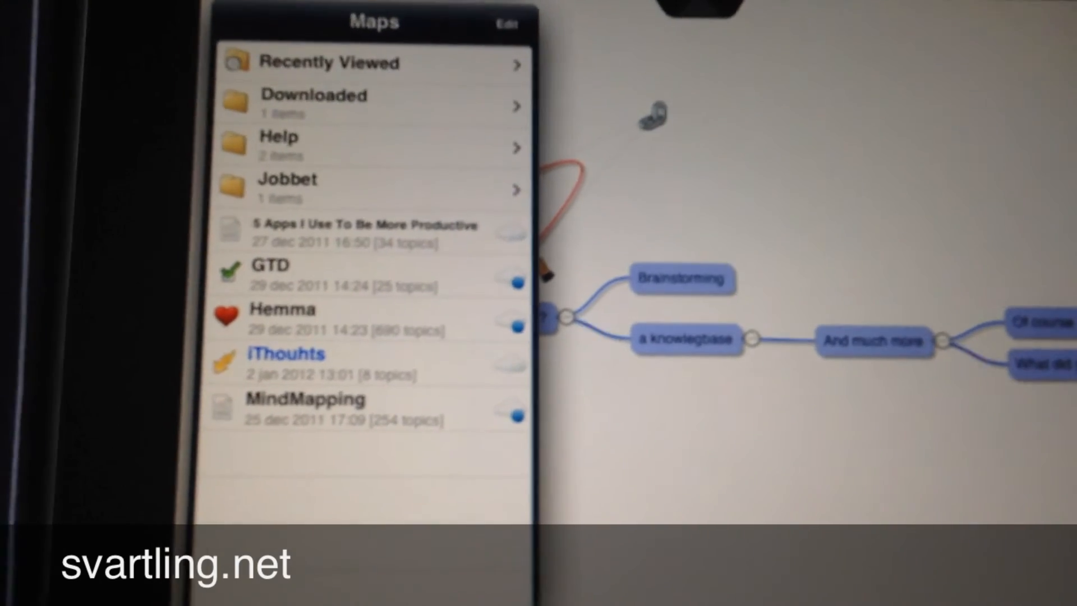
- Open the iThouhts map (8 topics) from the Maps list
click(285, 354)
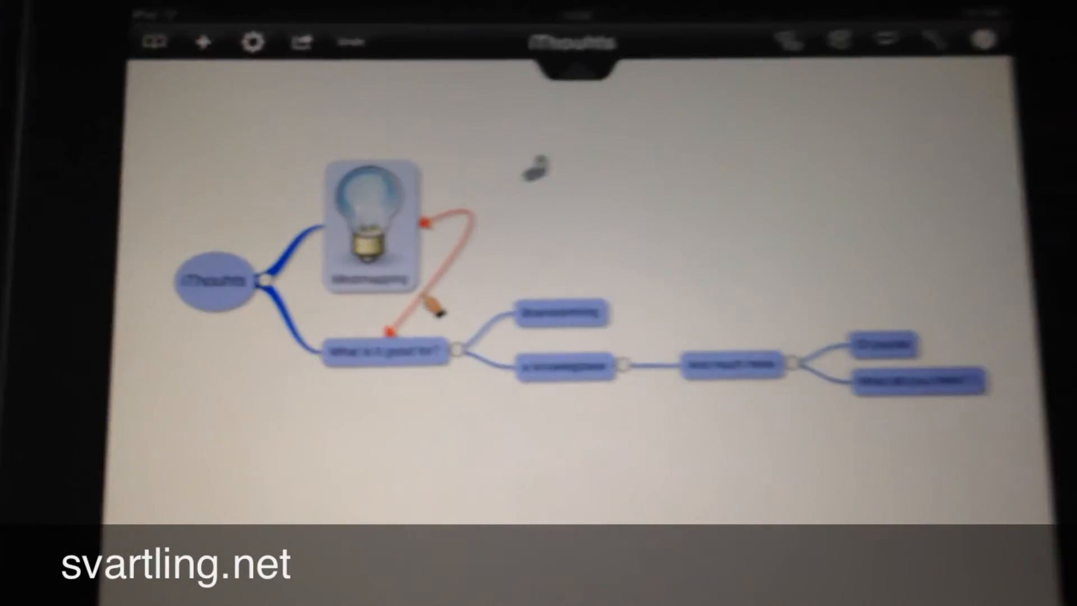